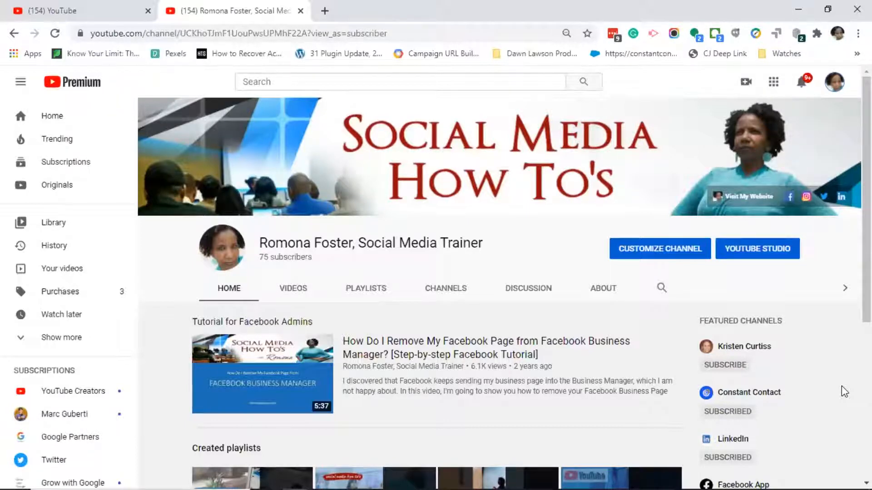
Step: Close the channel page tab, leaving the YouTube home feed open
click(300, 10)
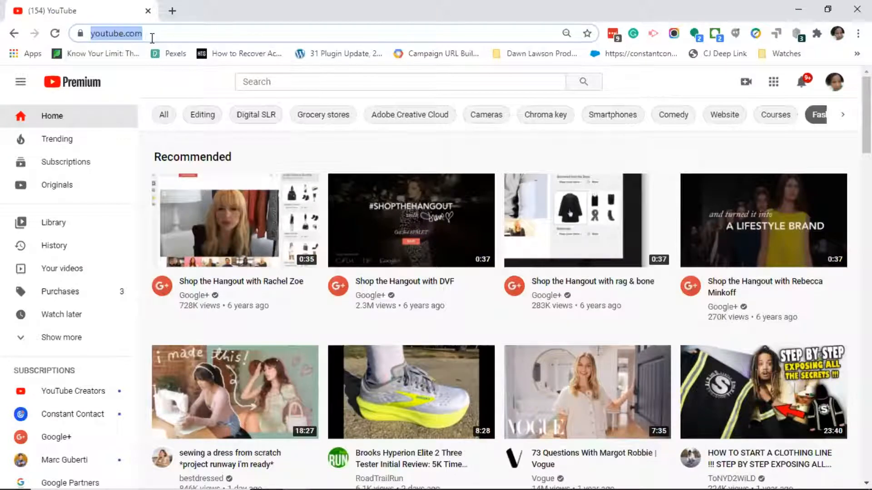
mouse_move(628, 140)
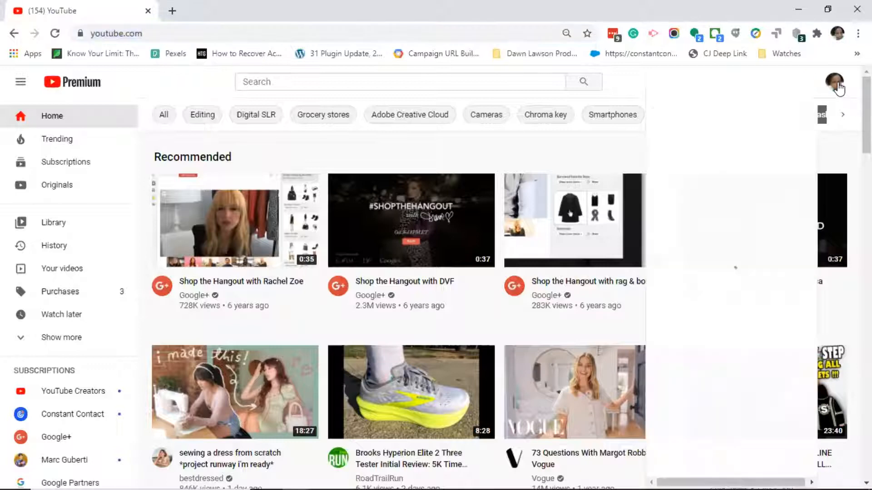
Step: Open 'Your channel' from the profile avatar's account menu
click(835, 82)
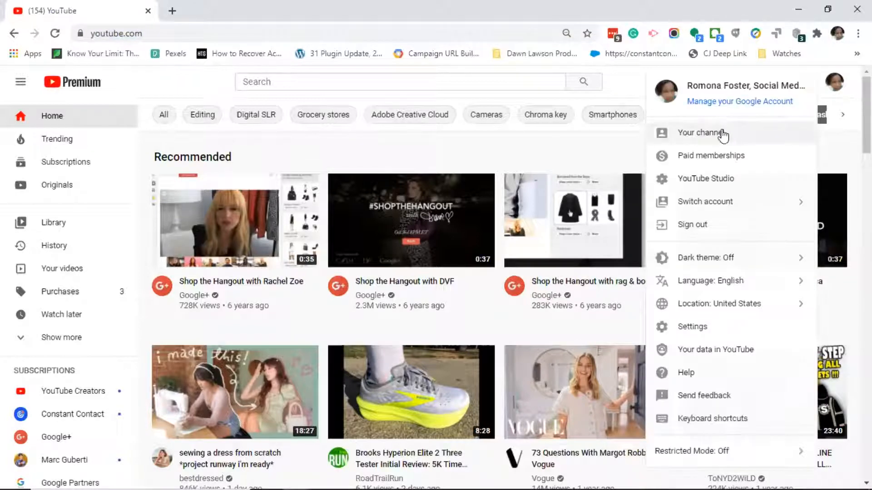
click(700, 133)
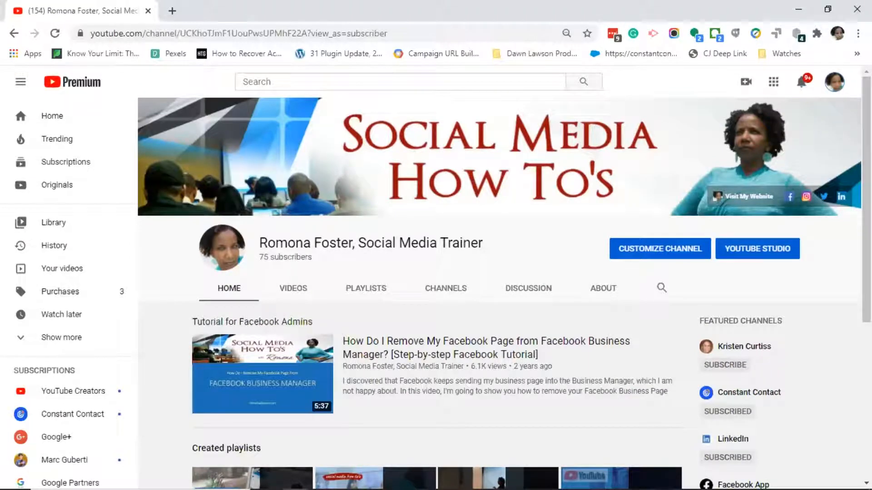
mouse_move(836, 262)
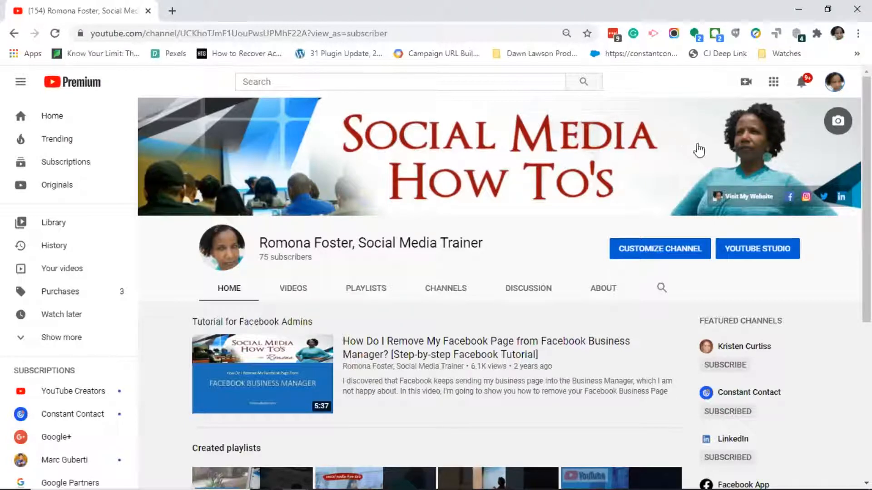
mouse_move(800, 161)
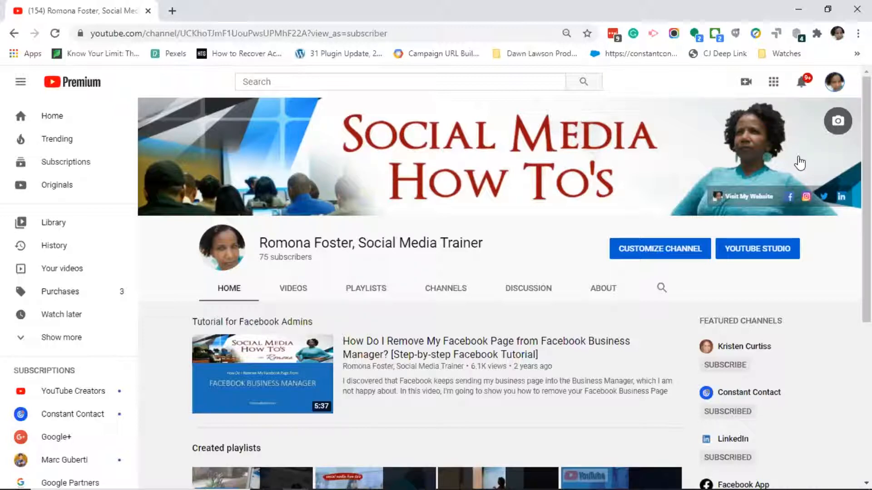
mouse_move(812, 230)
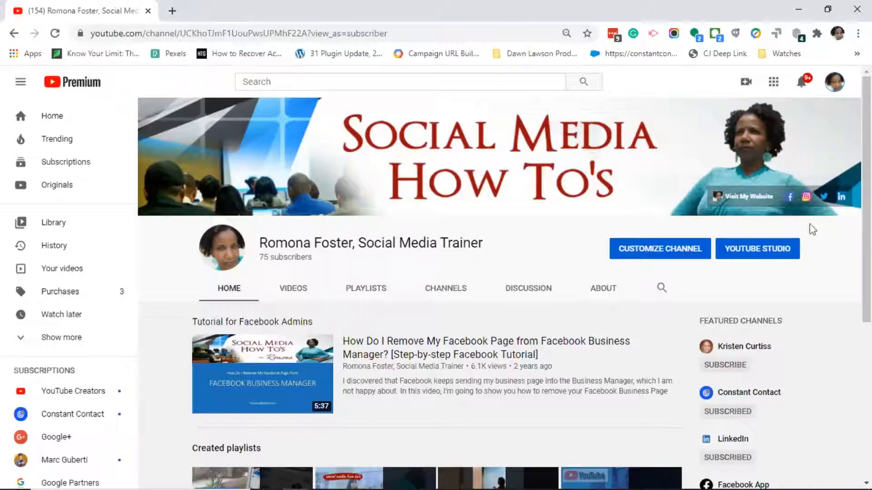
mouse_move(818, 271)
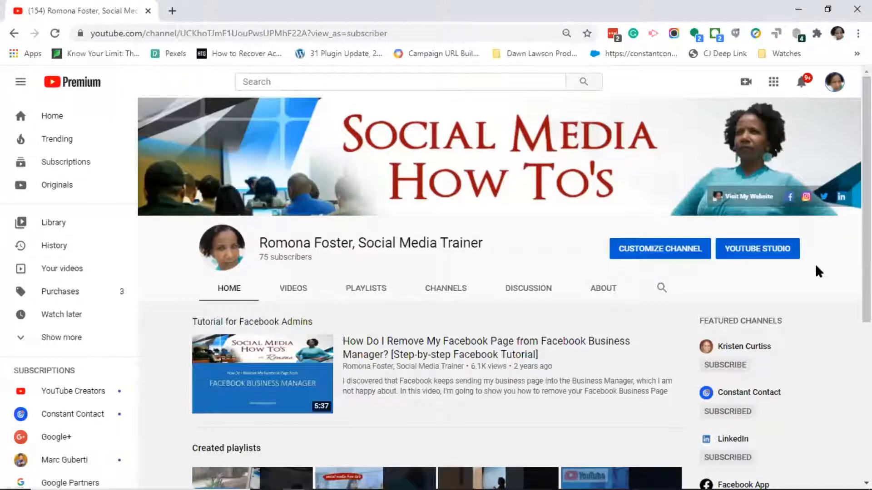
mouse_move(817, 298)
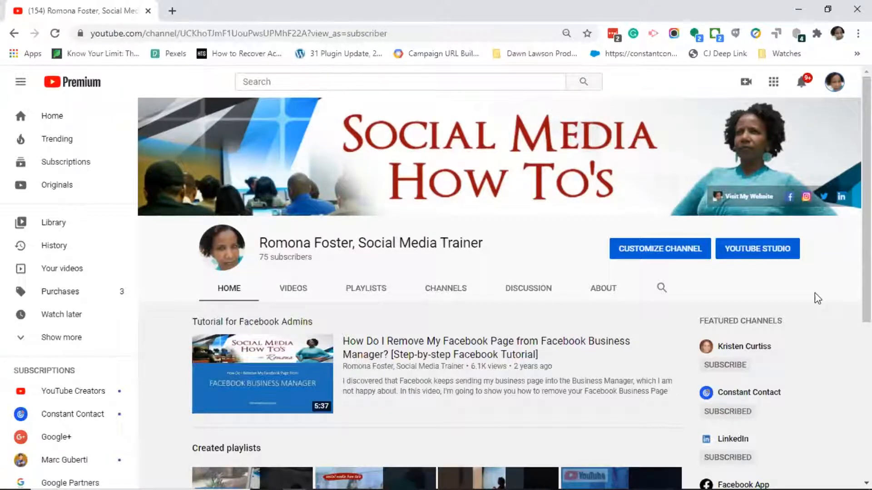
mouse_move(805, 282)
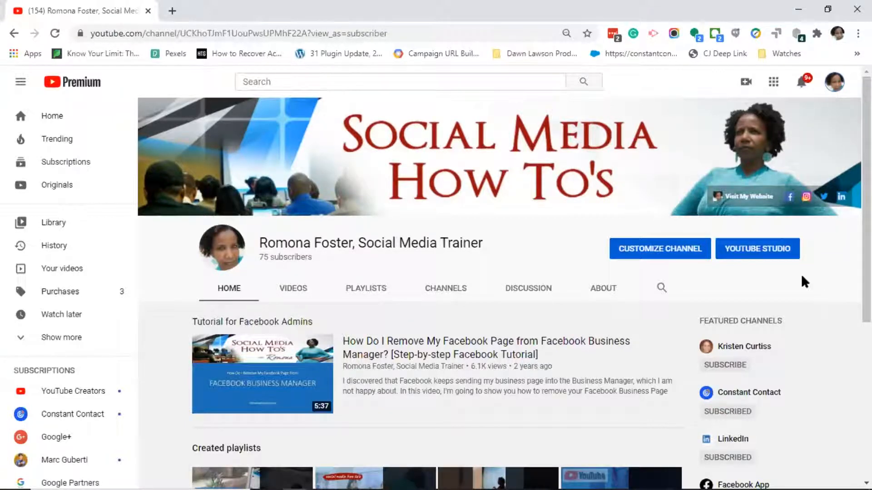
mouse_move(781, 257)
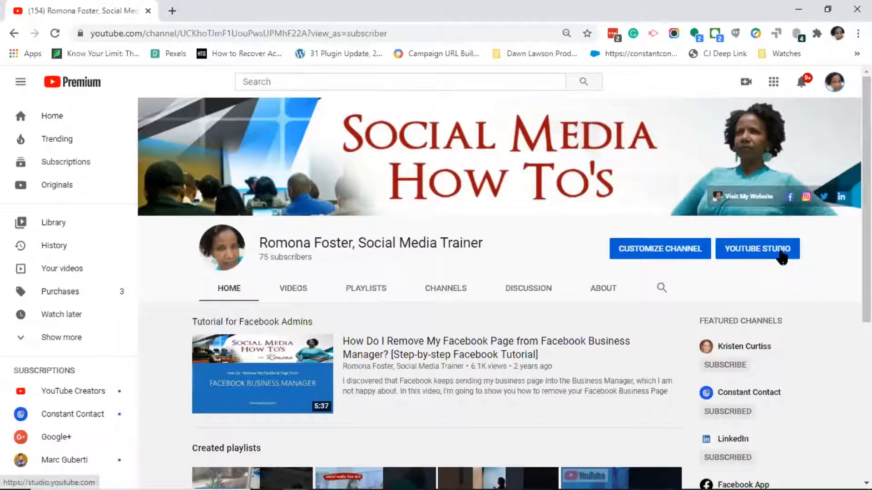
Step: Open the Social Media Trainer channel in YouTube Studio from the channel page
click(757, 248)
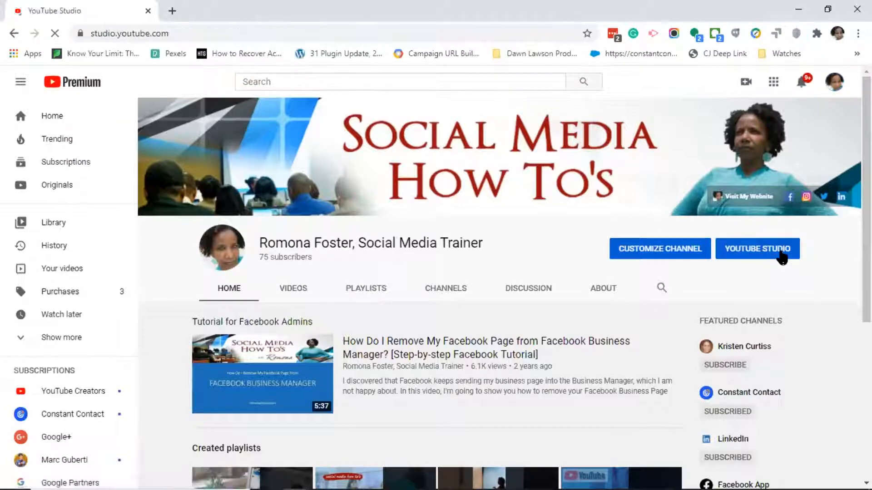
click(757, 249)
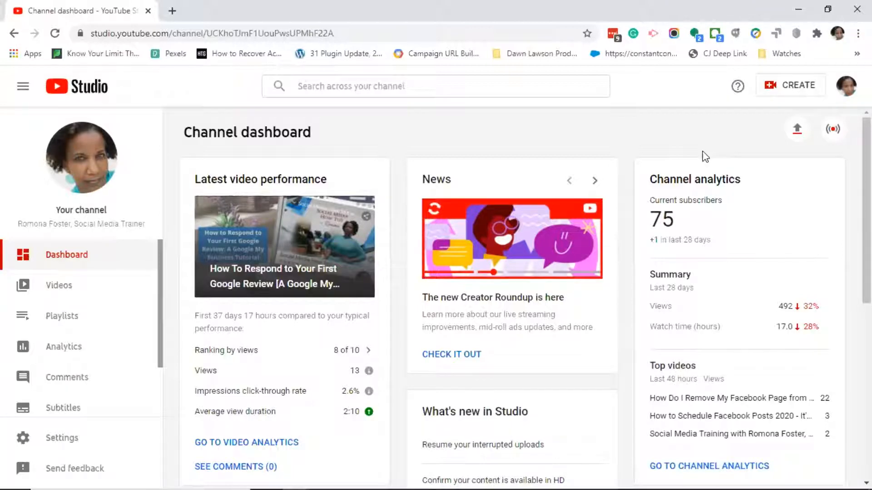
mouse_move(320, 149)
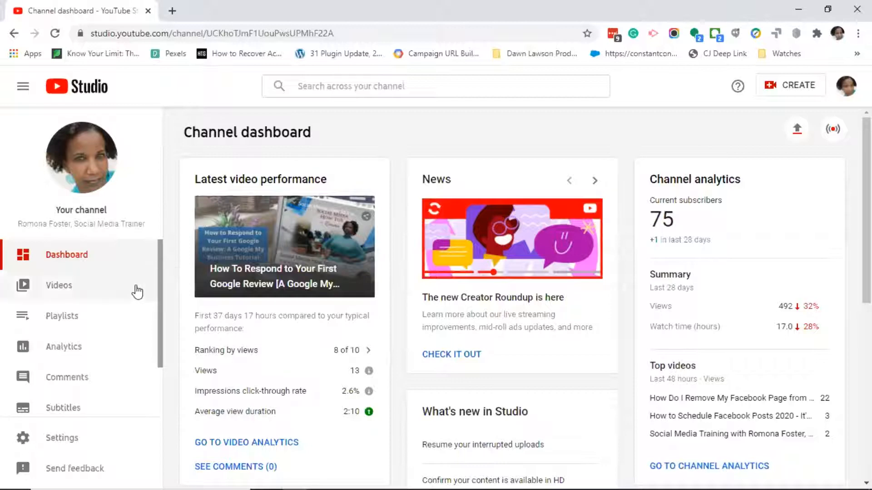
mouse_move(58, 285)
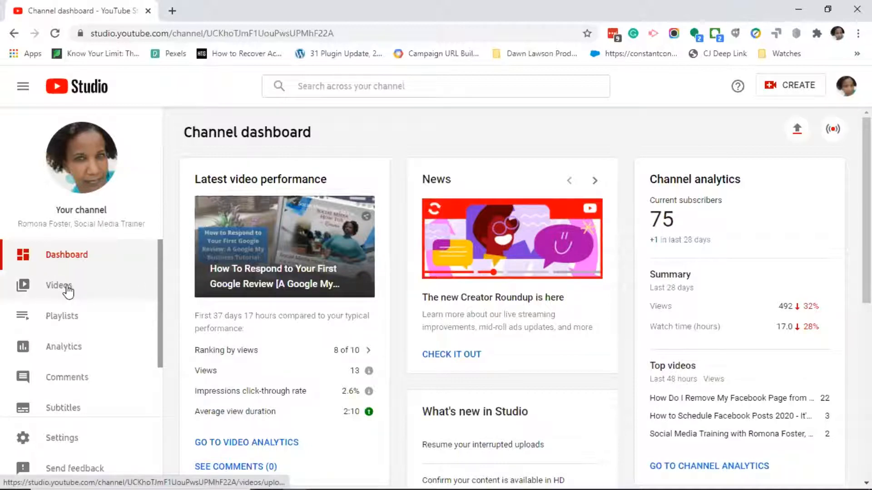
Step: Show the Channel videos Uploads list via the Videos sidebar entry
click(59, 285)
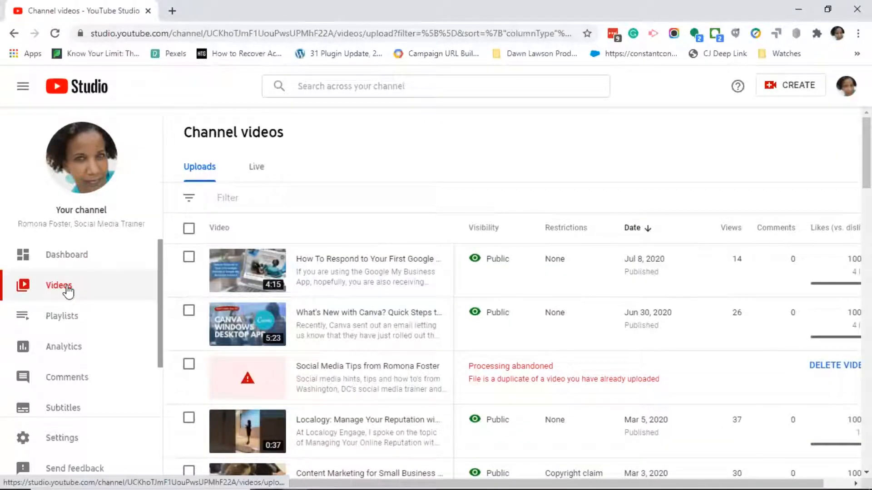
mouse_move(725, 161)
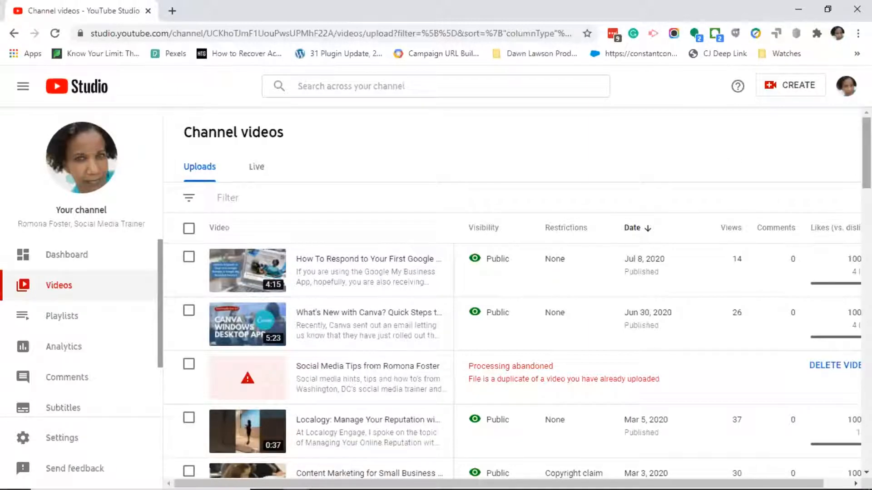
scroll(down, 3)
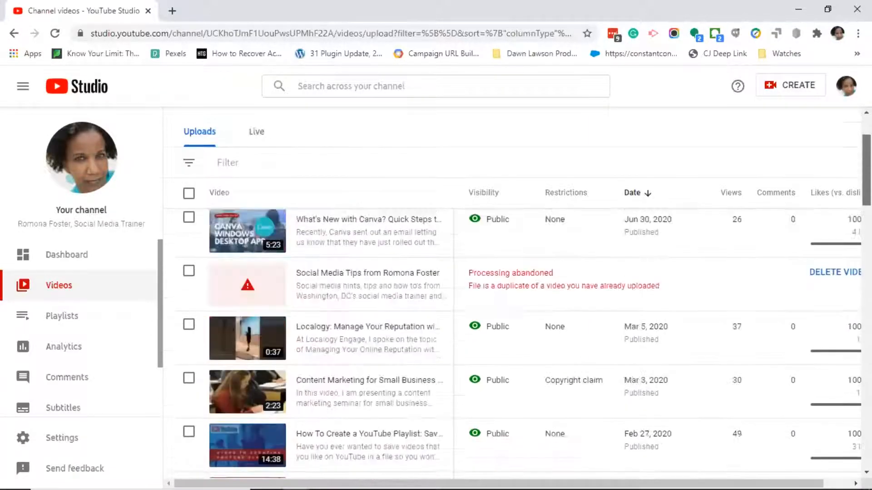
scroll(up, 3)
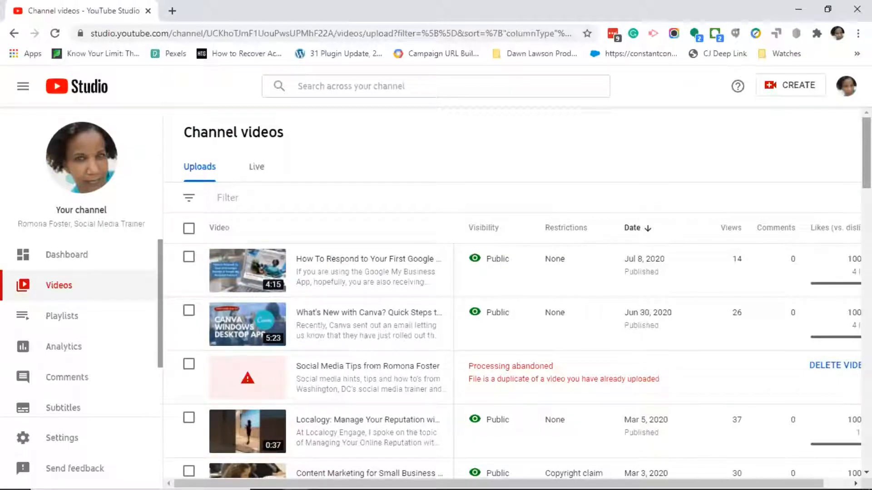
mouse_move(534, 166)
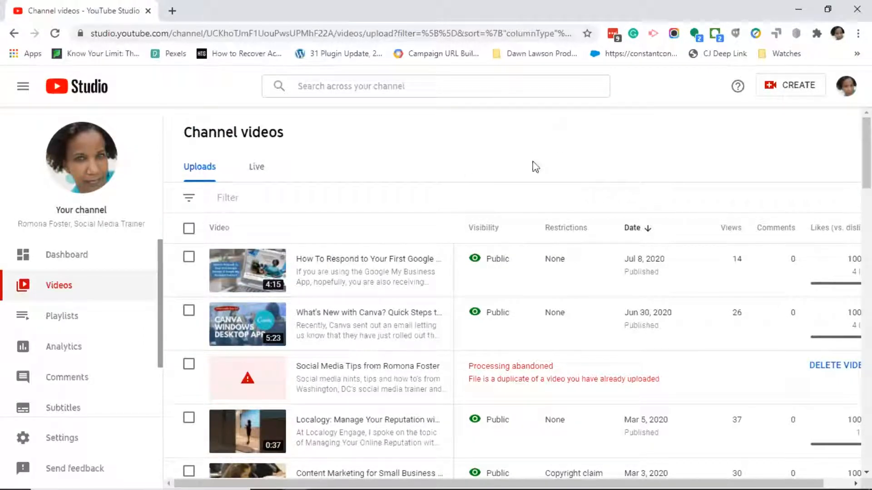
mouse_move(381, 158)
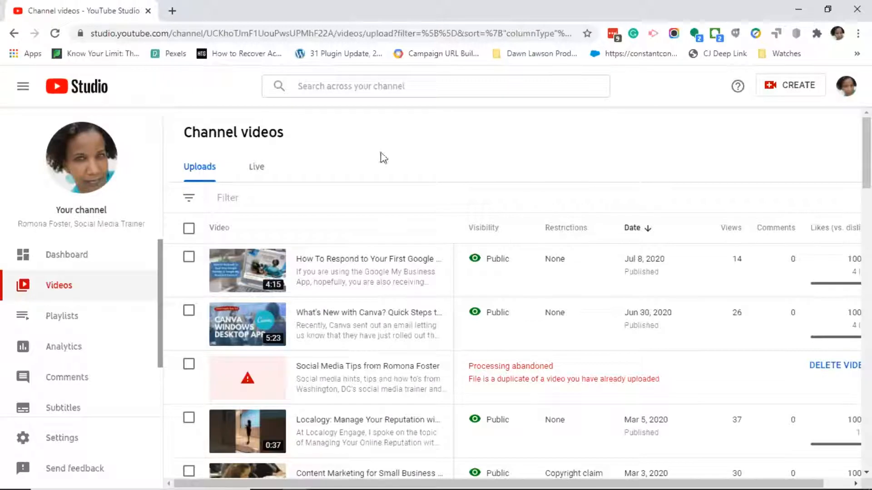
mouse_move(312, 324)
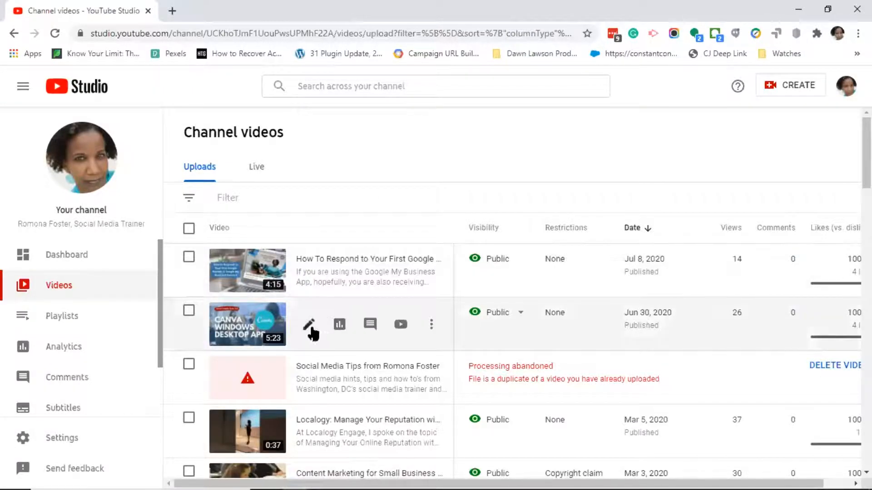
mouse_move(309, 325)
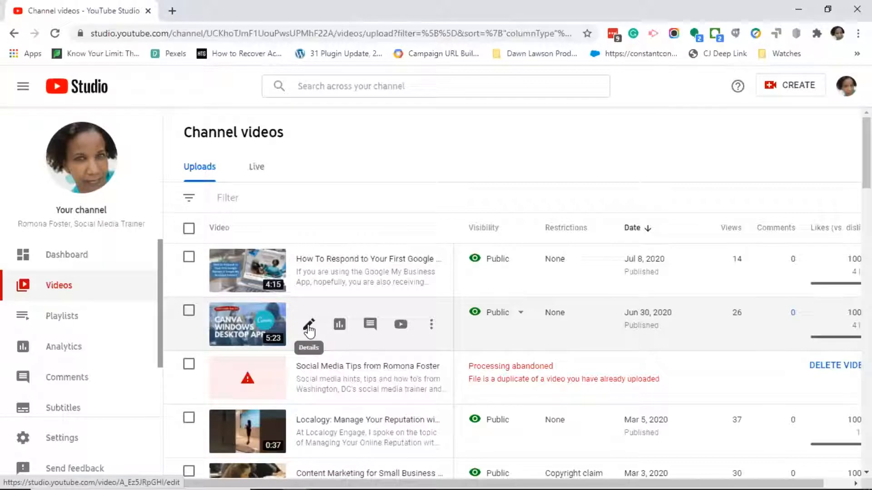
Step: Open the Video details page for the Canva Windows desktop app video
click(309, 324)
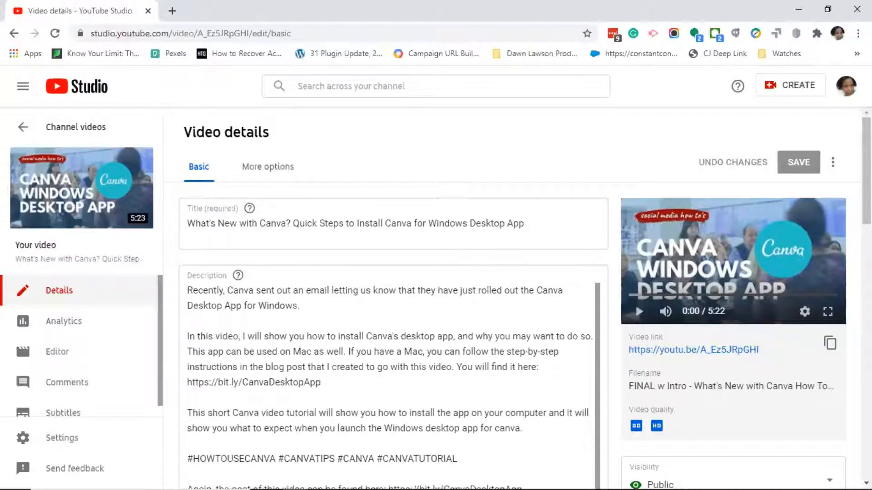
mouse_move(833, 170)
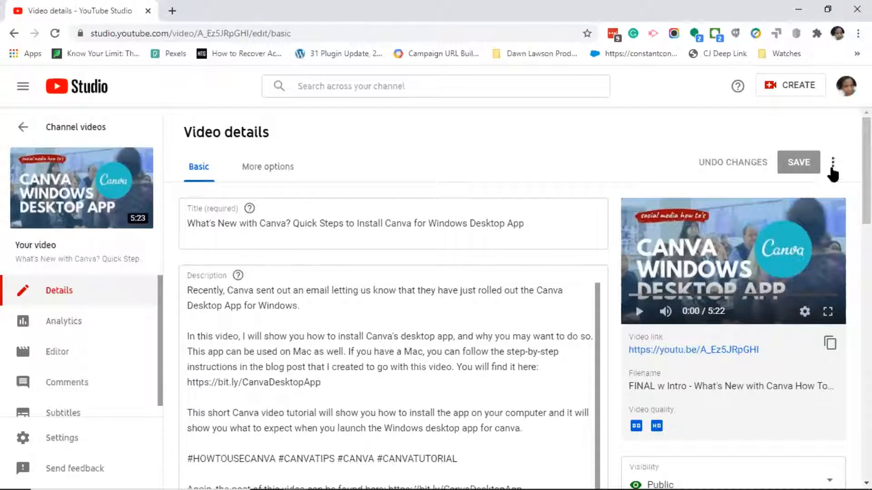
mouse_move(832, 169)
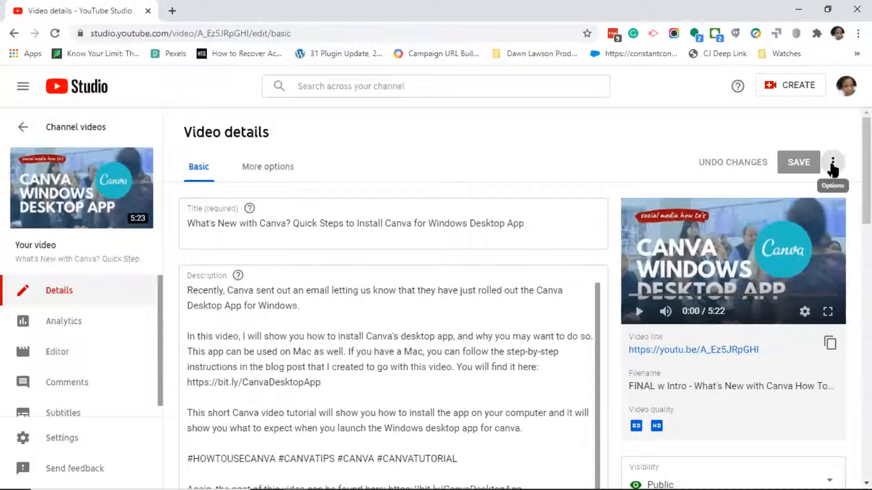
Step: Bring up the video's Options menu to download it as MP4
click(832, 162)
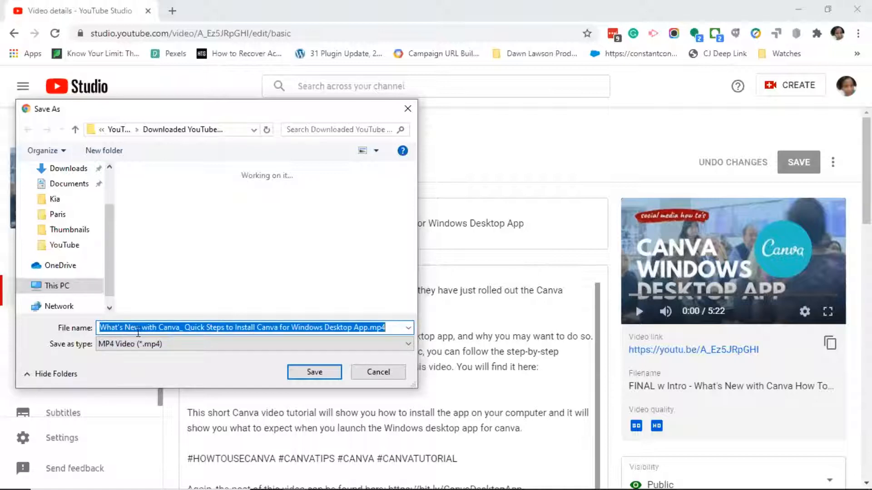
mouse_move(98, 358)
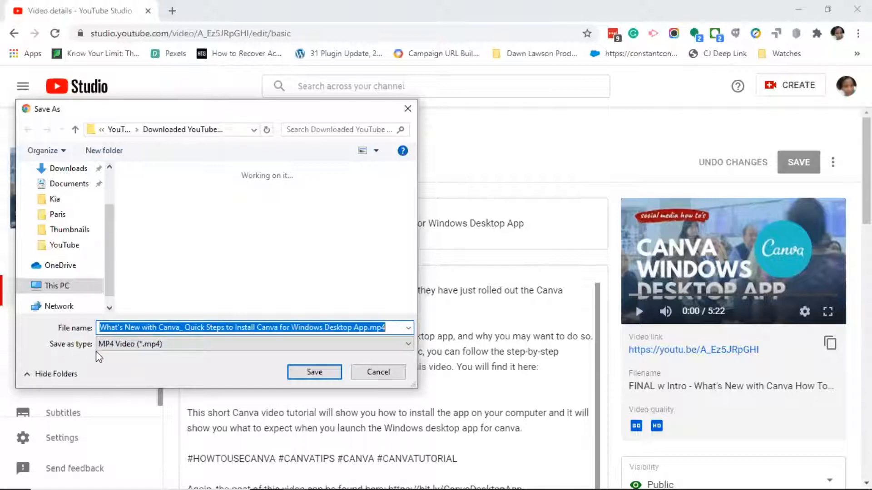
mouse_move(158, 356)
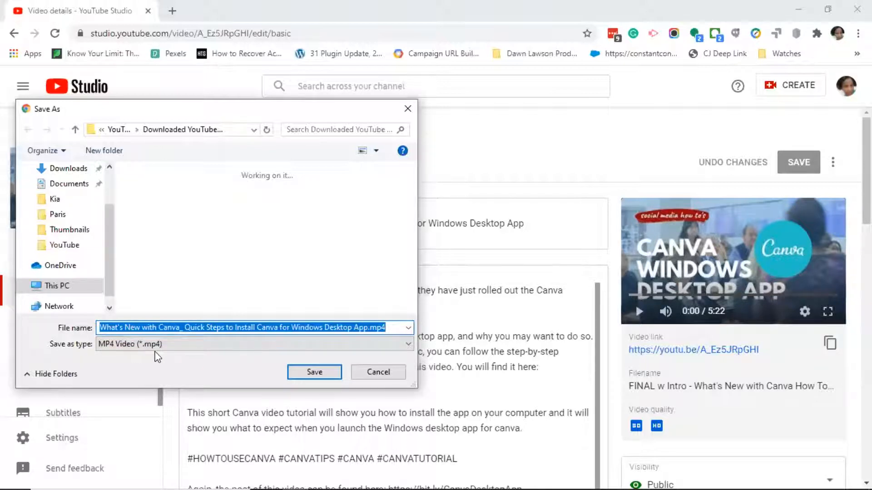
mouse_move(192, 356)
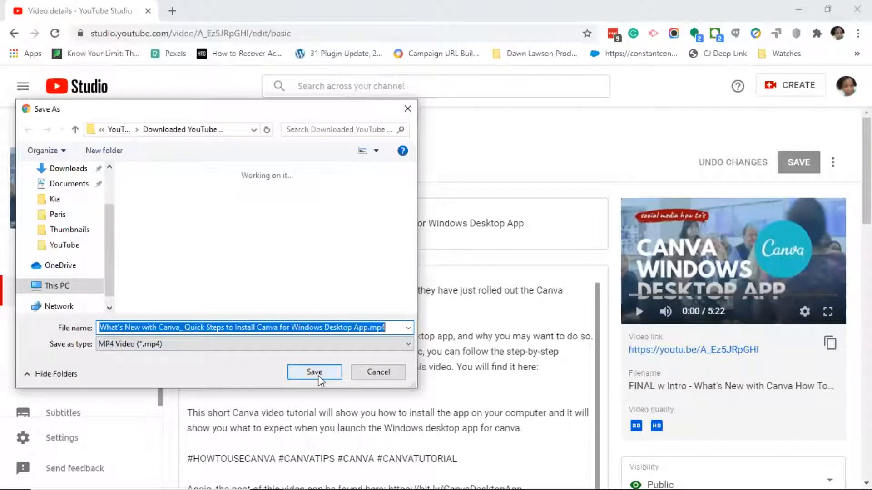
Step: Save the Canva MP4, open it from the download bar, then close the player
click(314, 372)
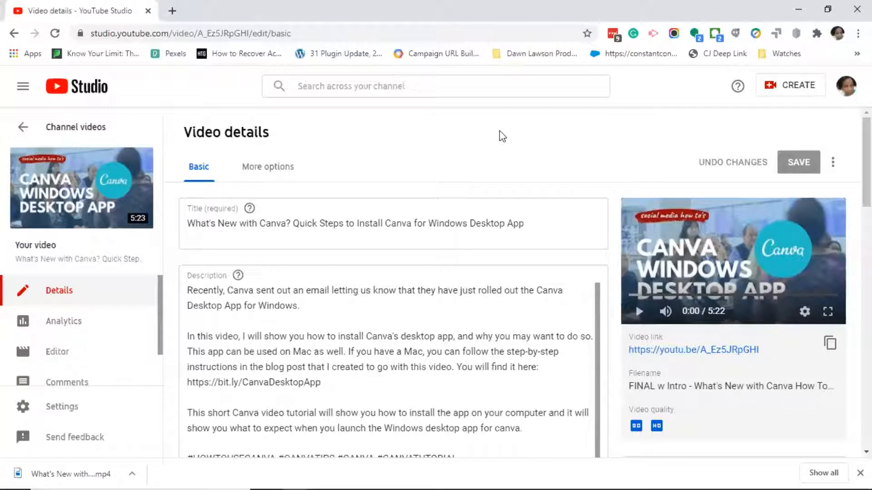
mouse_move(67, 382)
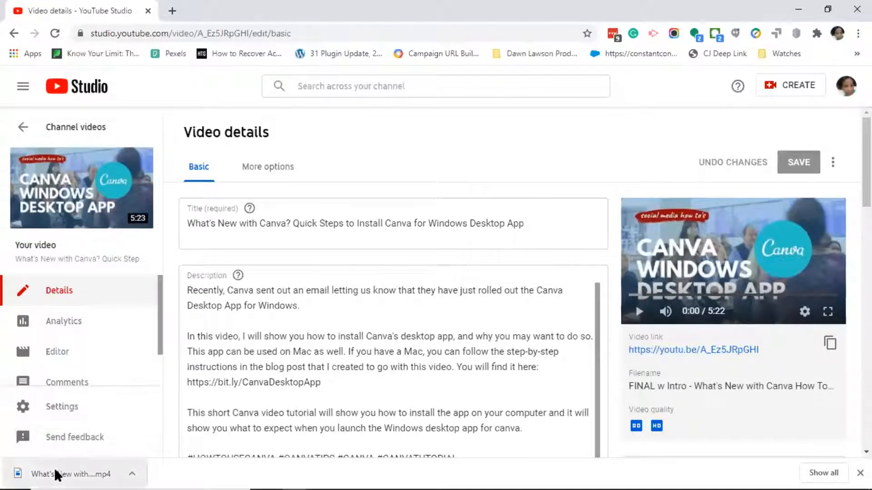
mouse_move(56, 473)
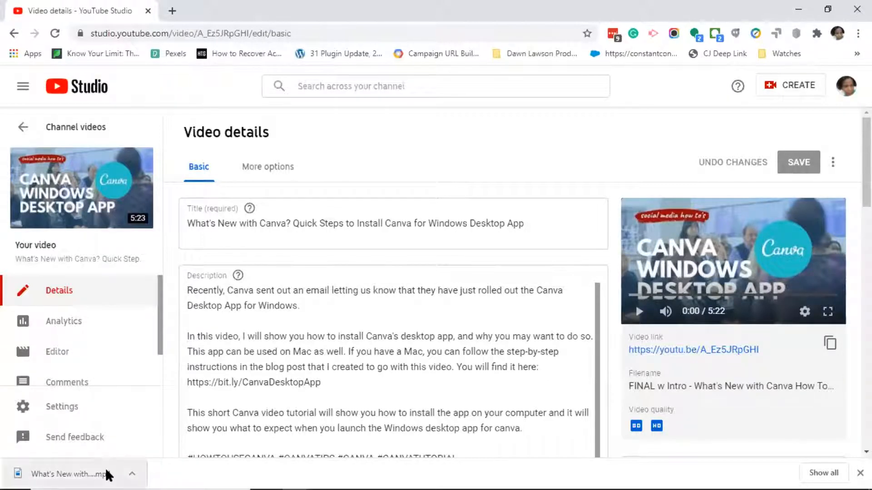
click(67, 474)
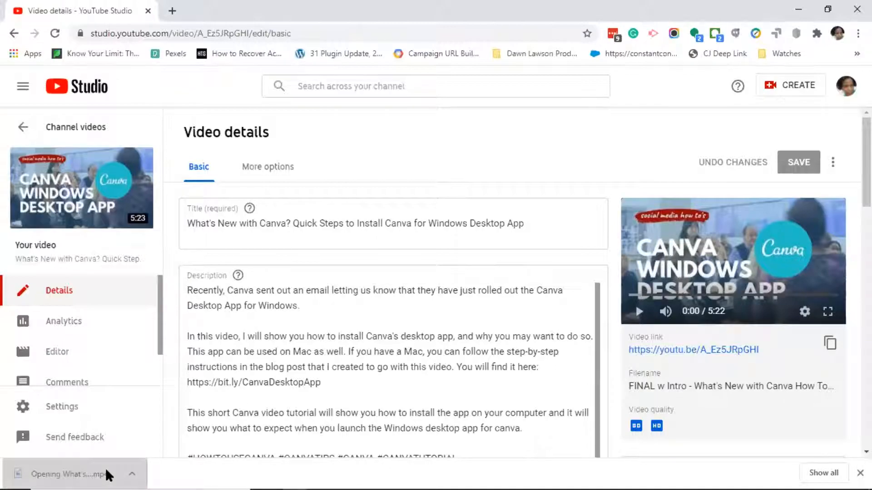
click(67, 474)
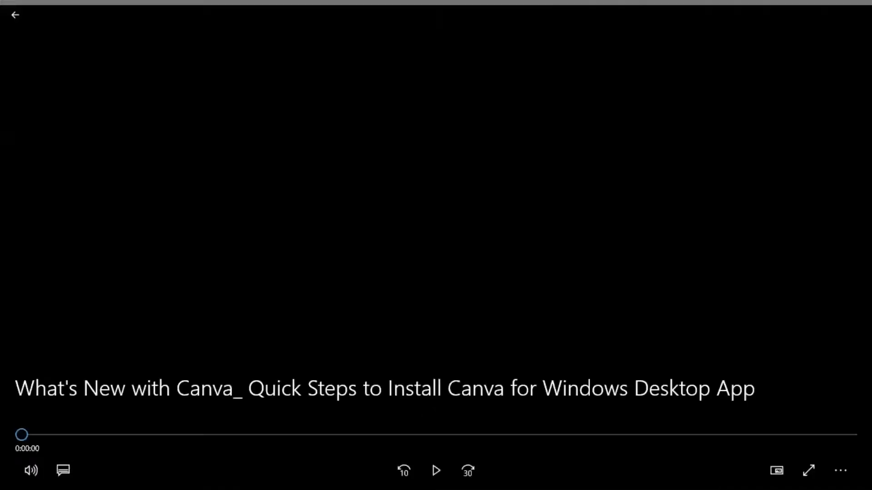
click(436, 471)
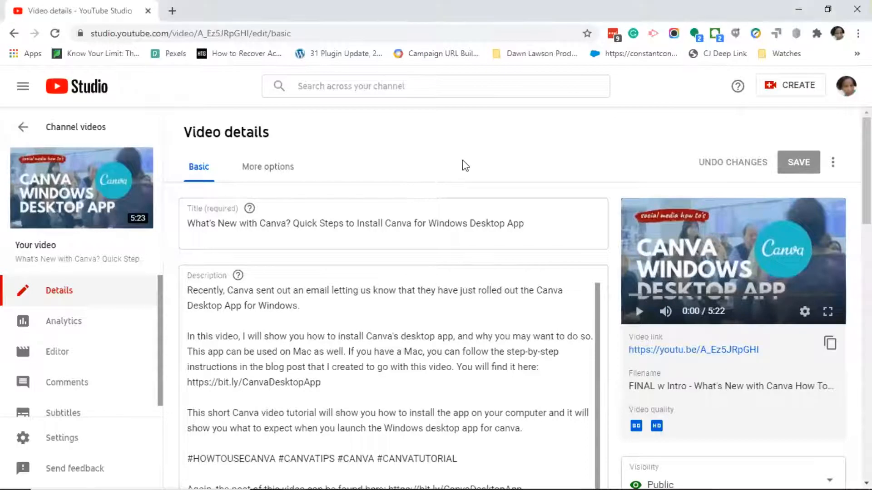
mouse_move(396, 303)
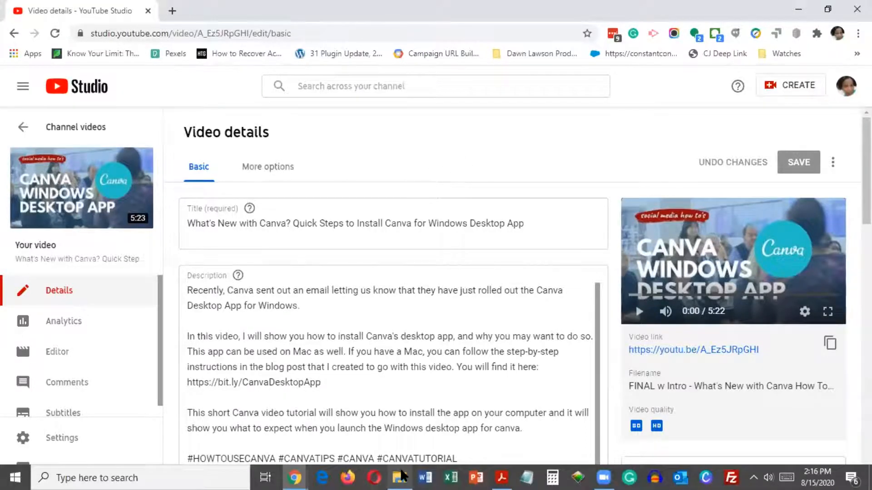
mouse_move(399, 478)
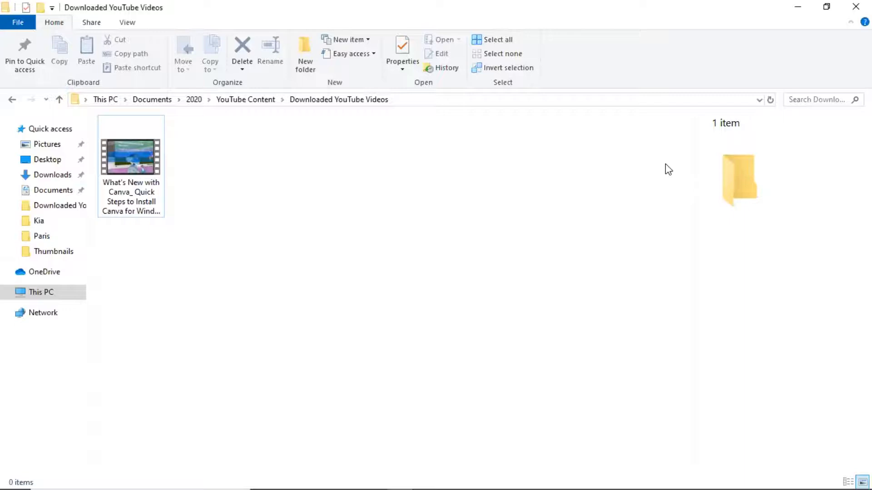
mouse_move(289, 171)
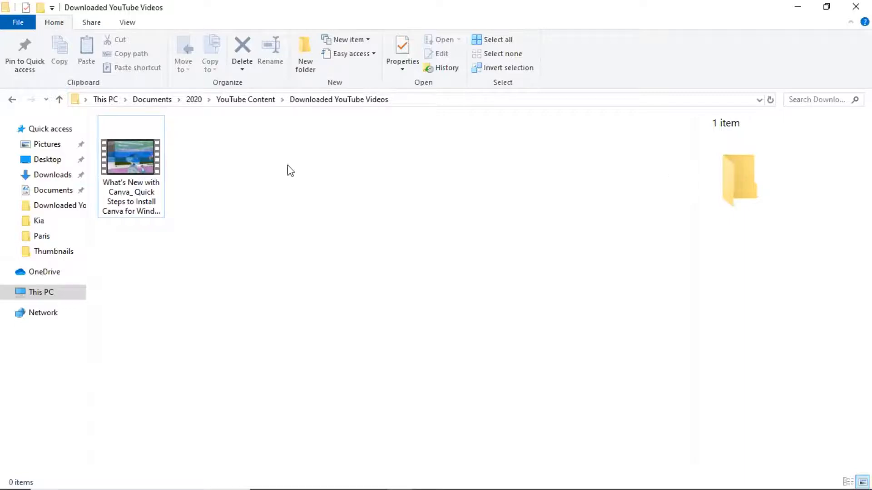
mouse_move(314, 161)
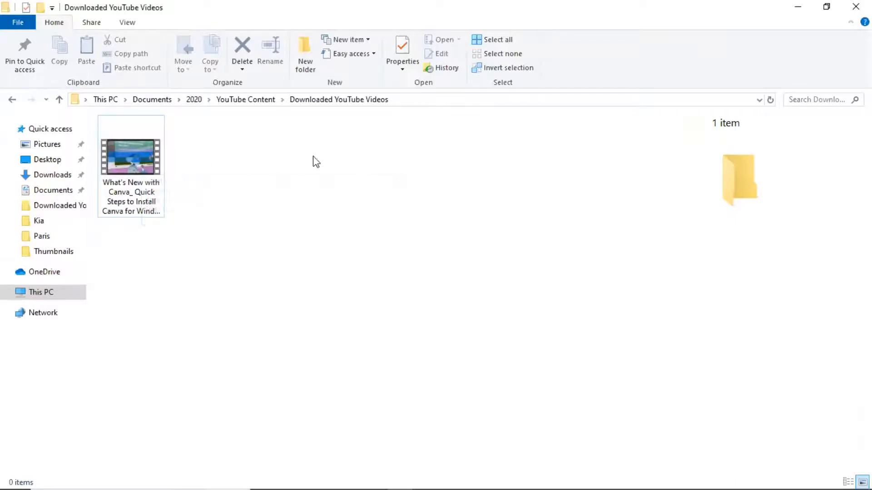
mouse_move(131, 158)
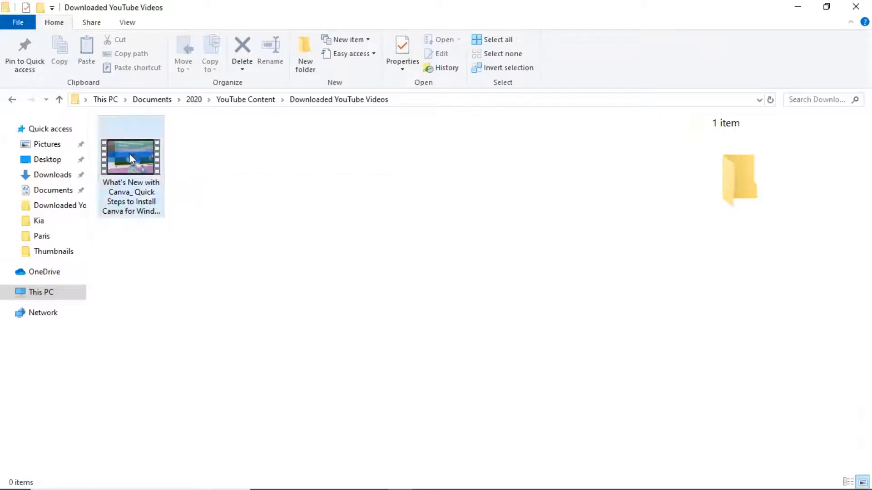
mouse_move(131, 158)
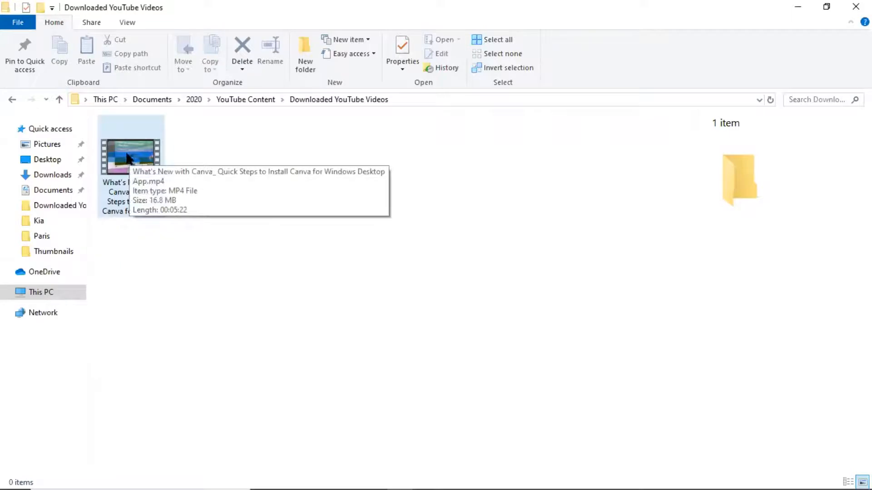
Step: Play the Canva desktop app MP4 from Downloaded YouTube Videos in the video player
click(130, 155)
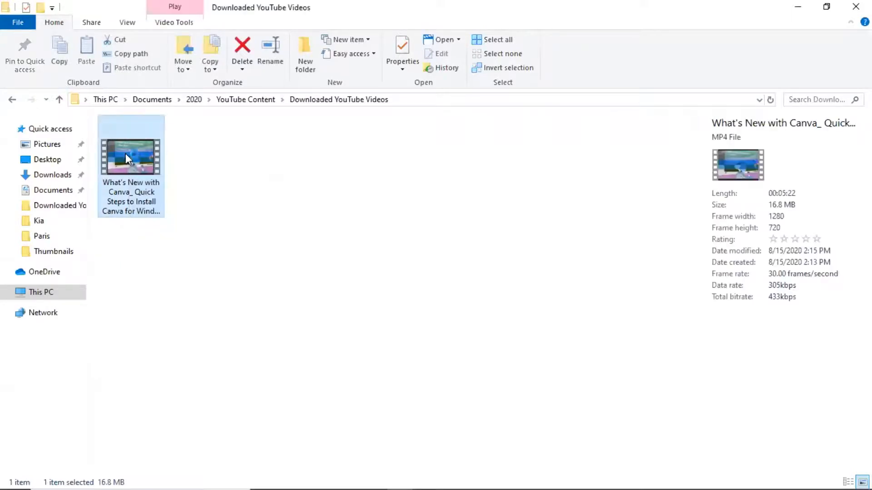
double_click(131, 150)
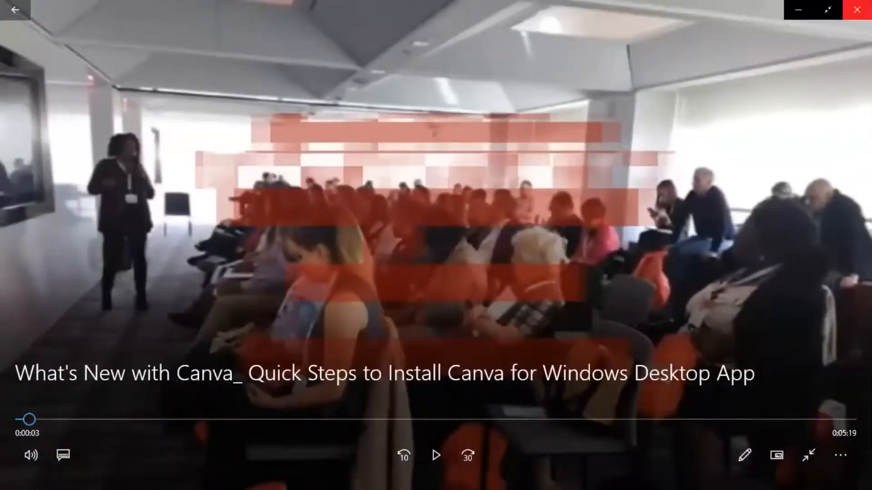